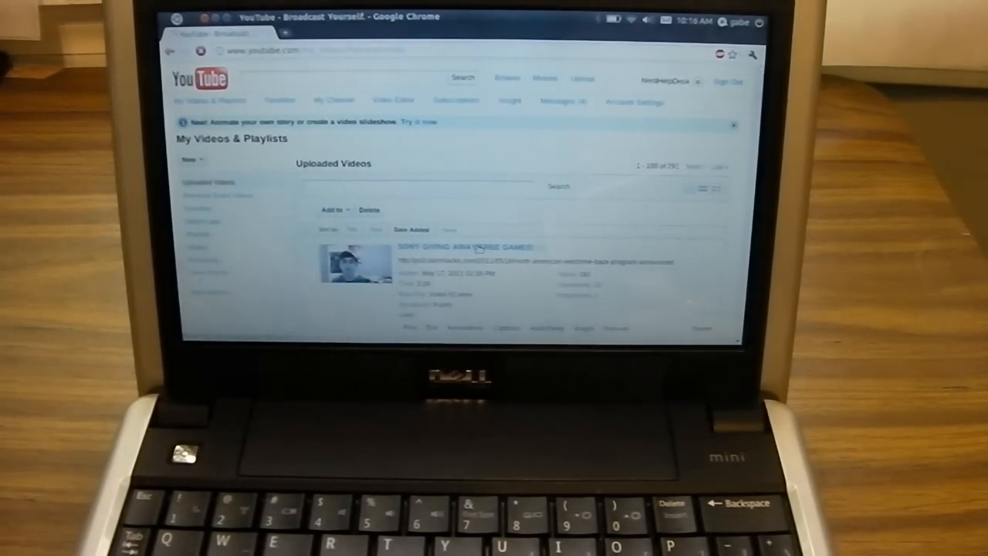
Open the watch page for the uploaded video 'SONY GIVING AWAY FREE GAMES!' from My Videos & Playlists.
{"action": "left_click", "coordinate": [464, 247]}
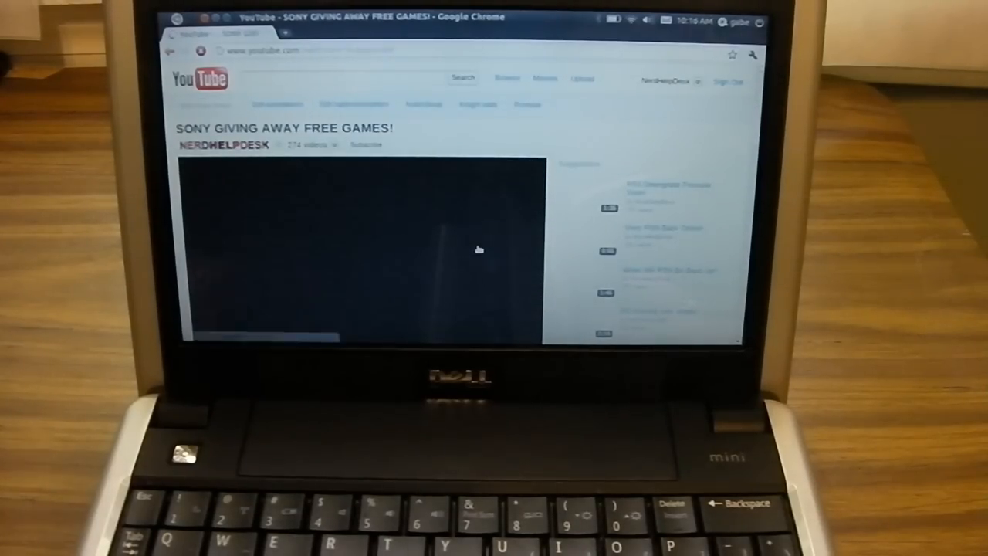